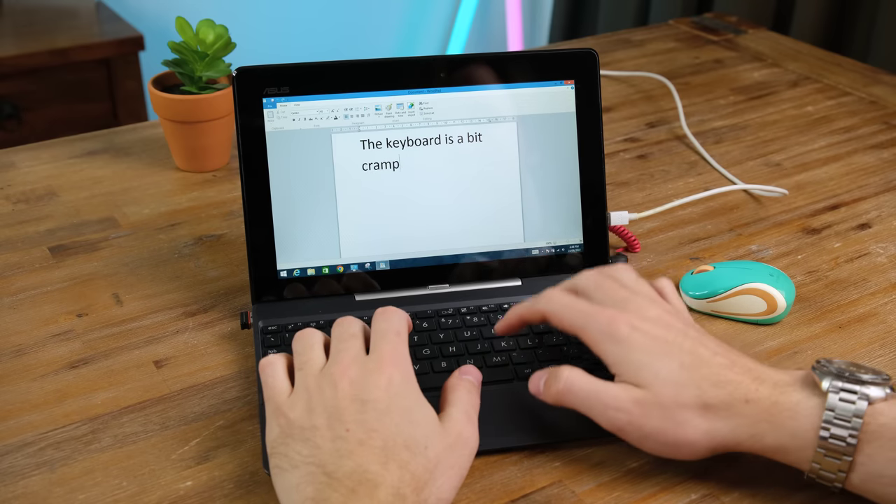
pyautogui.write('ed. Ho')
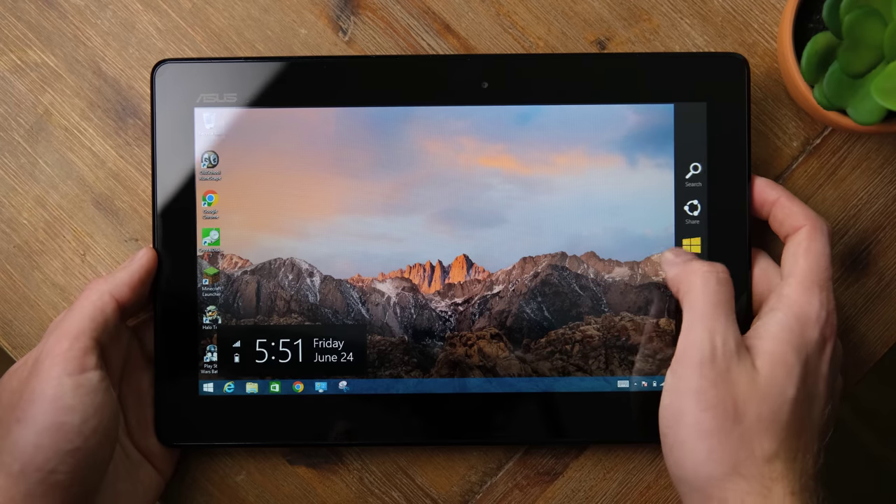
pyautogui.click(689, 244)
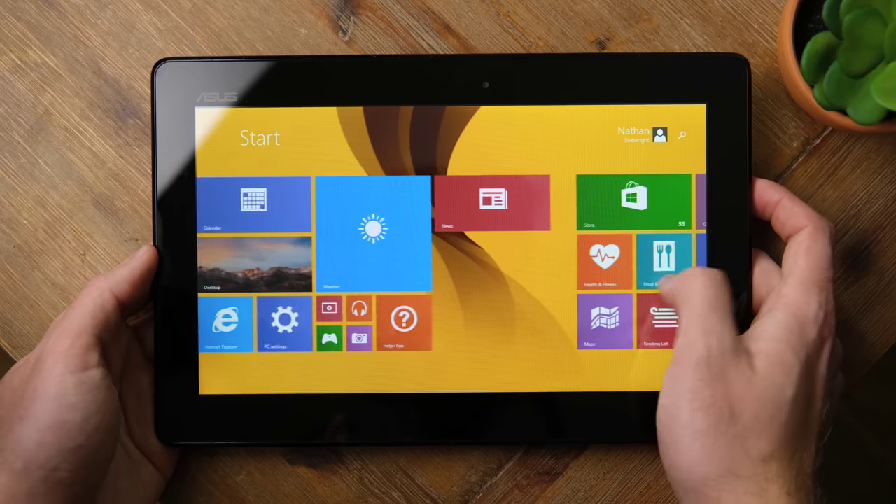